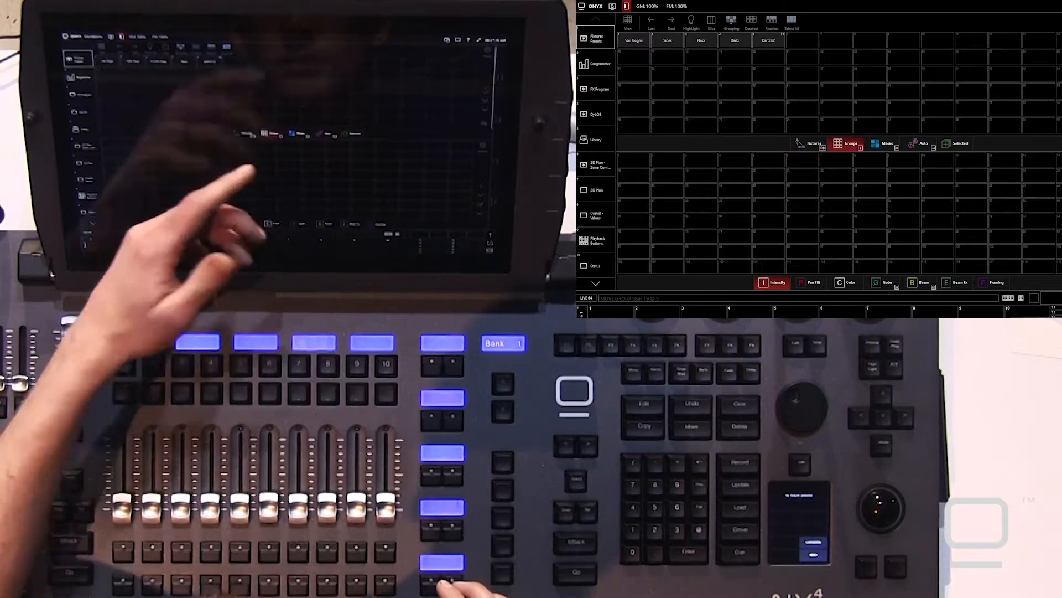
Step: Select a stored group's fixtures from the Groups section of Fixture Presets
left_click(633, 42)
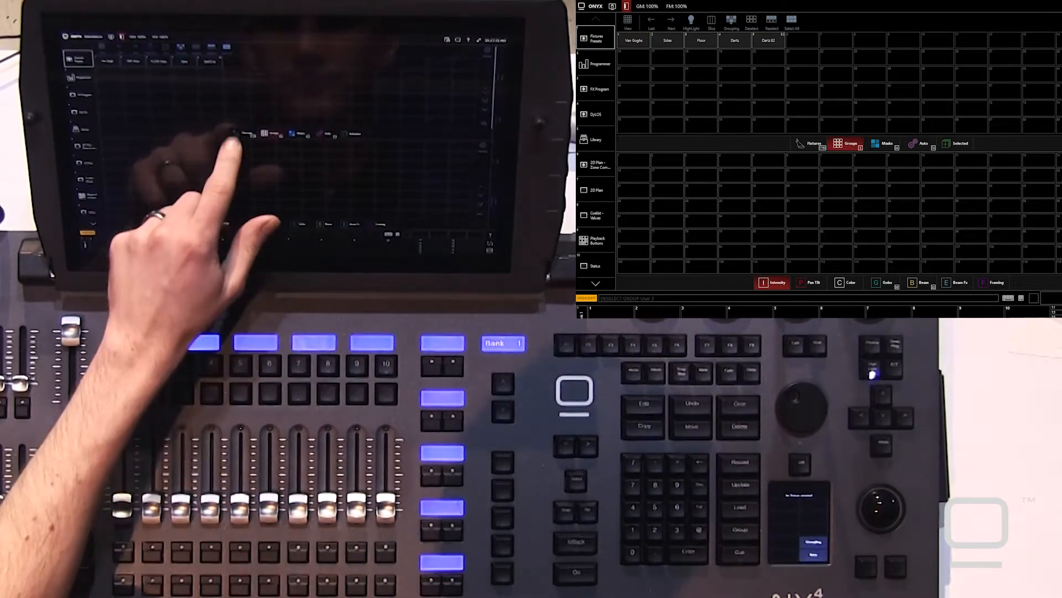
left_click(809, 143)
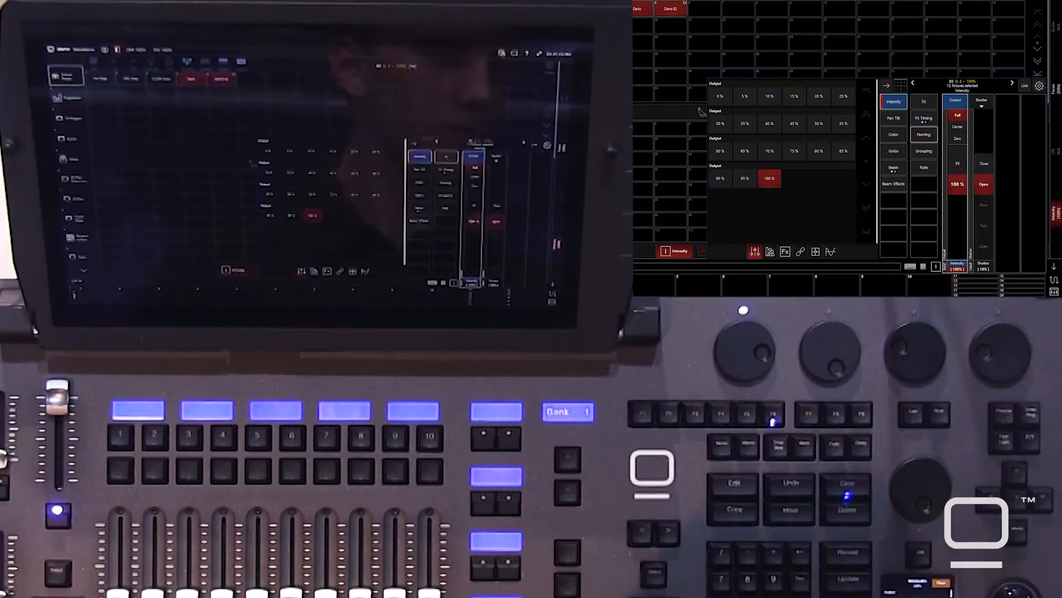
Step: Show the Color attribute parameters for the 12 selected fixtures
left_click(893, 134)
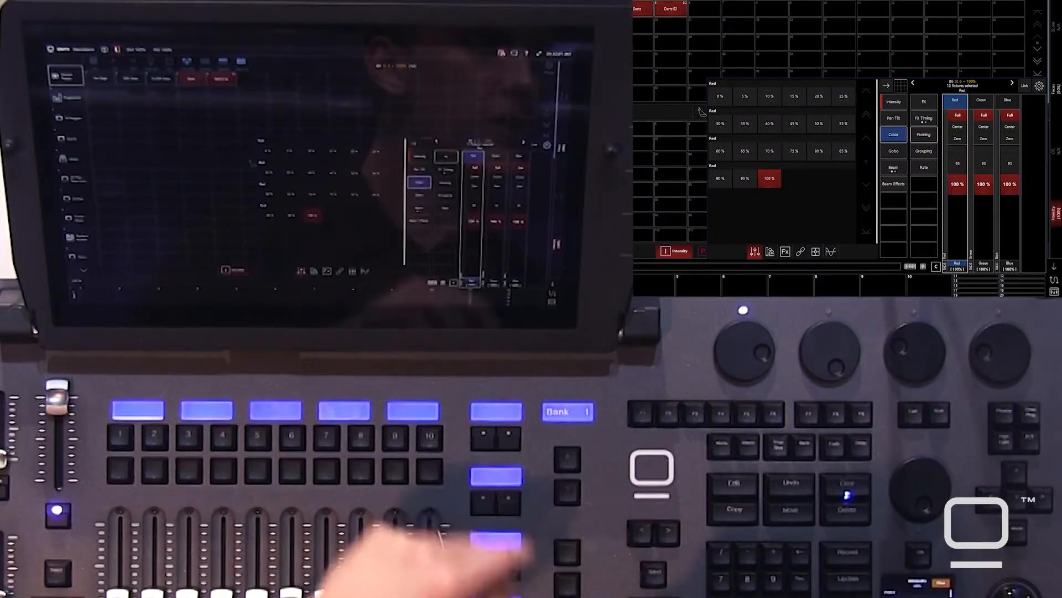